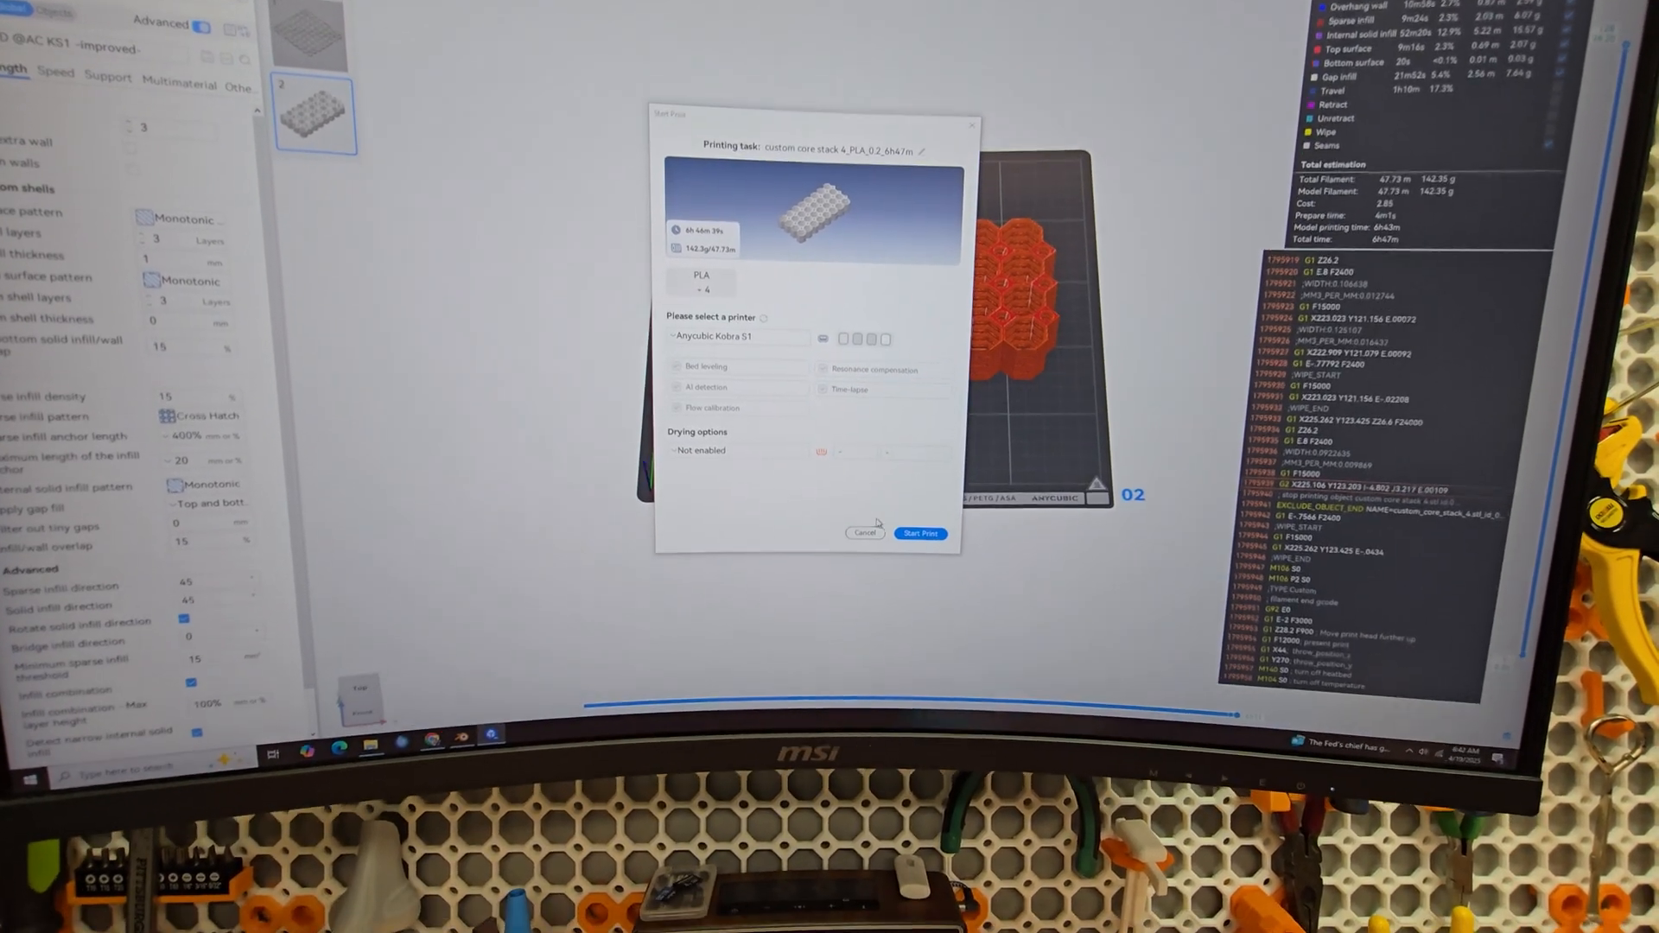
Step: Start the print, uploading the sliced core stack job to the Anycubic Kobra S1
{"action": "left_click", "coordinate": [919, 534]}
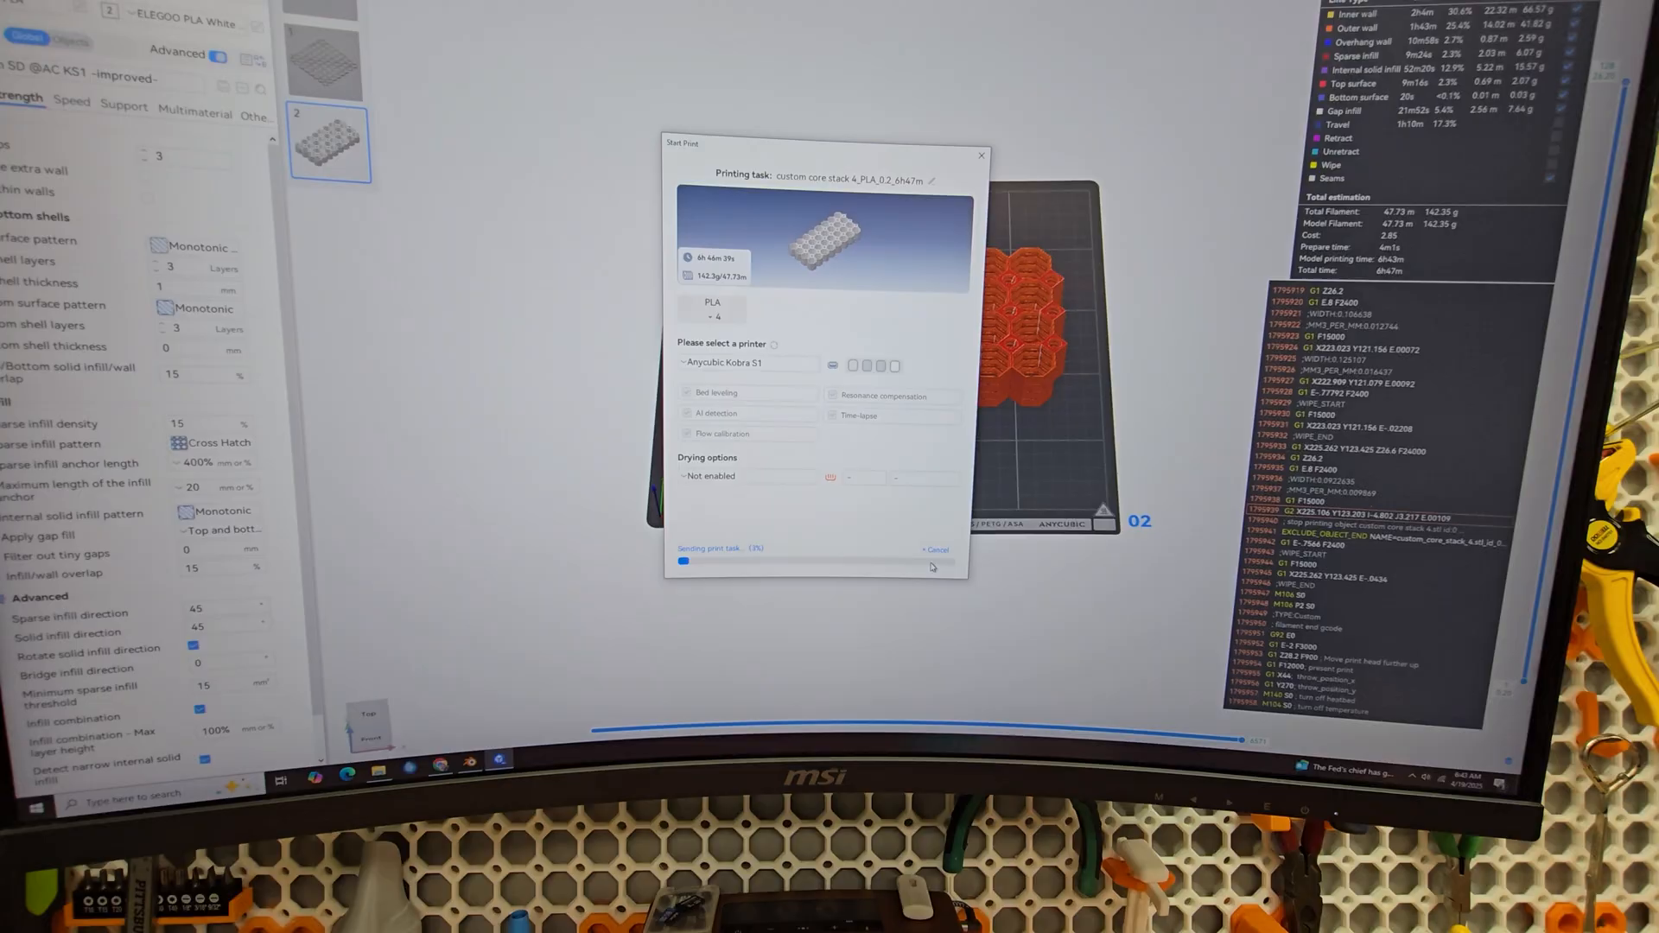